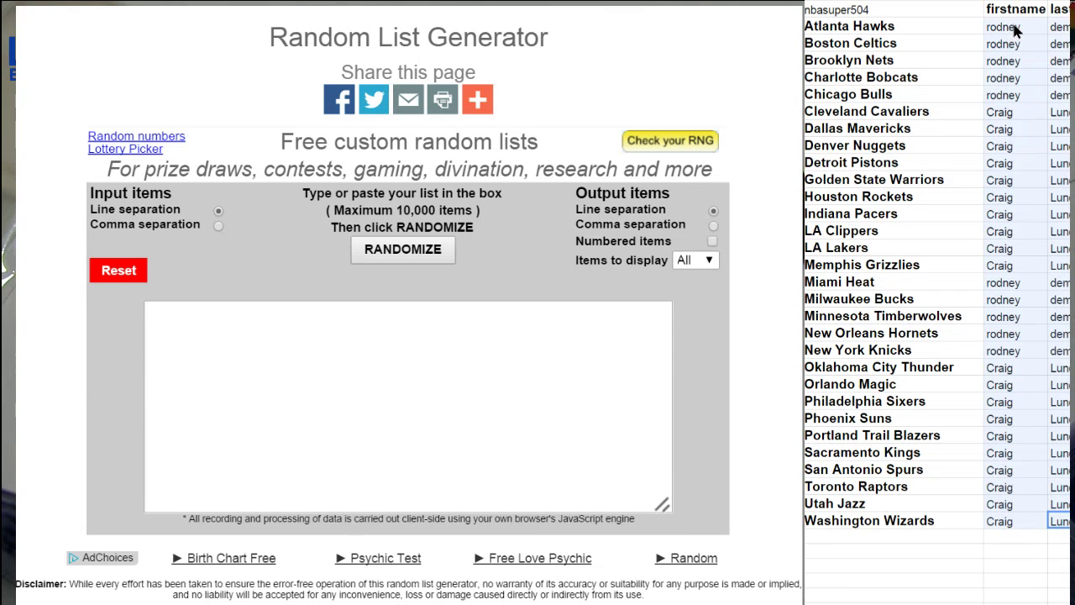
Shuffle the pasted name list twice and paste the shuffled order into the spreadsheet
{"action": "left_click", "coordinate": [403, 249]}
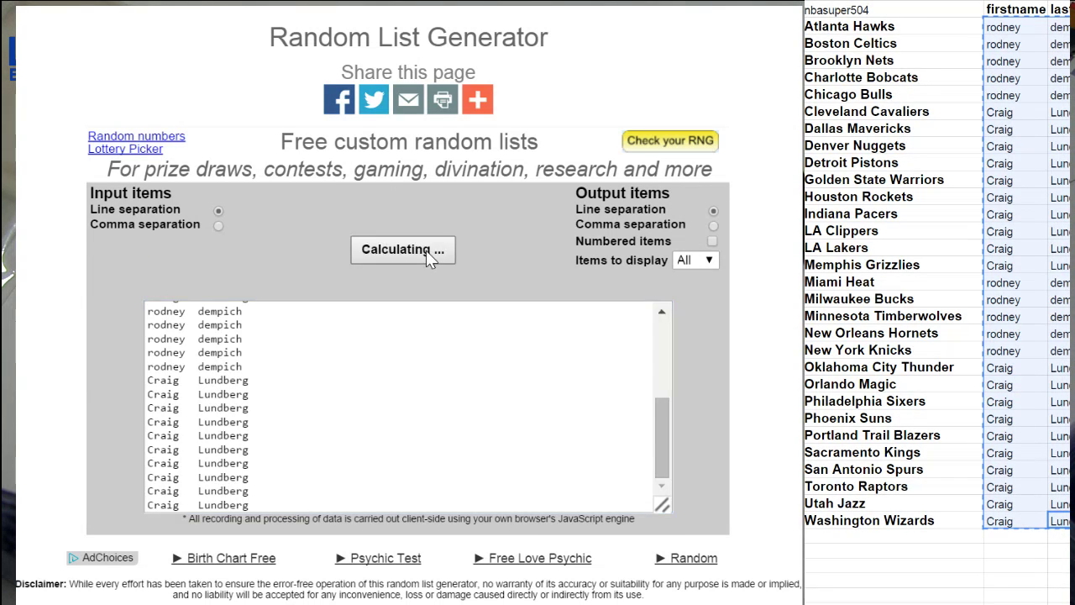
{"action": "left_click", "coordinate": [403, 248]}
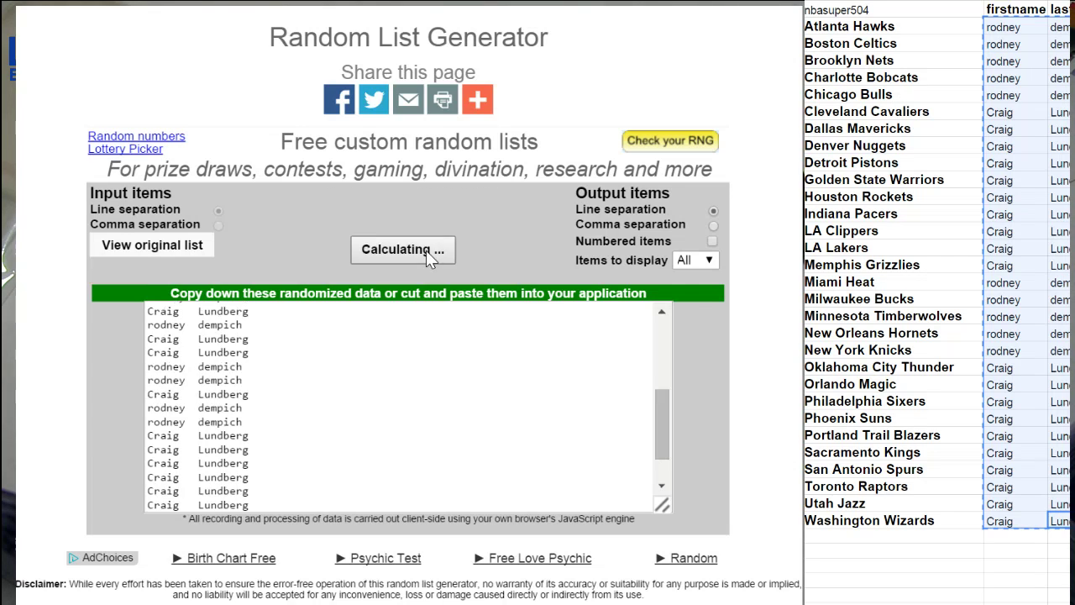
{"action": "left_click", "coordinate": [403, 248]}
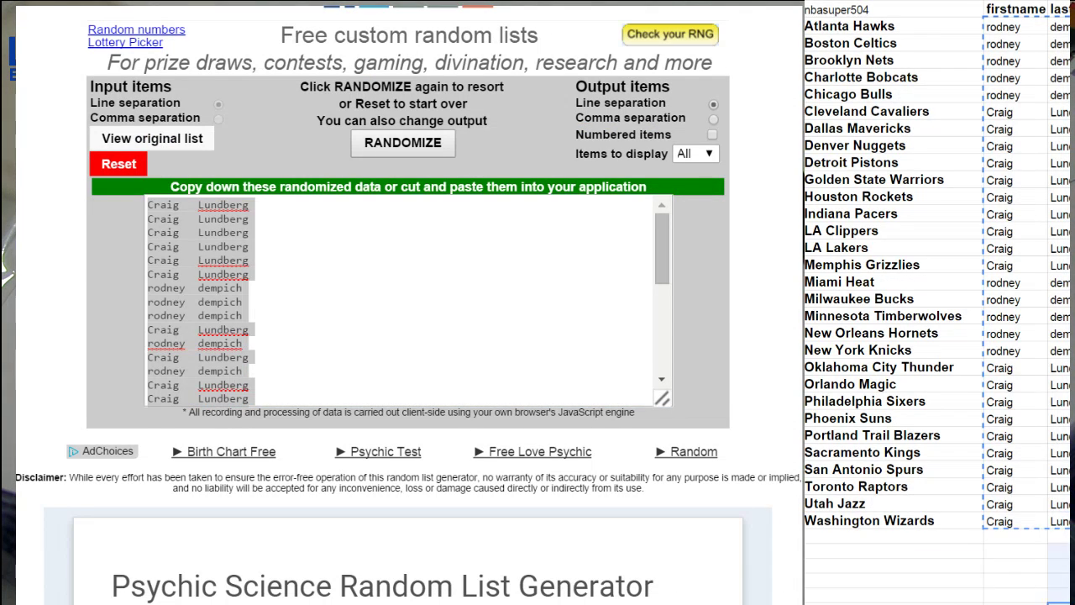
{"action": "left_click", "coordinate": [1016, 32]}
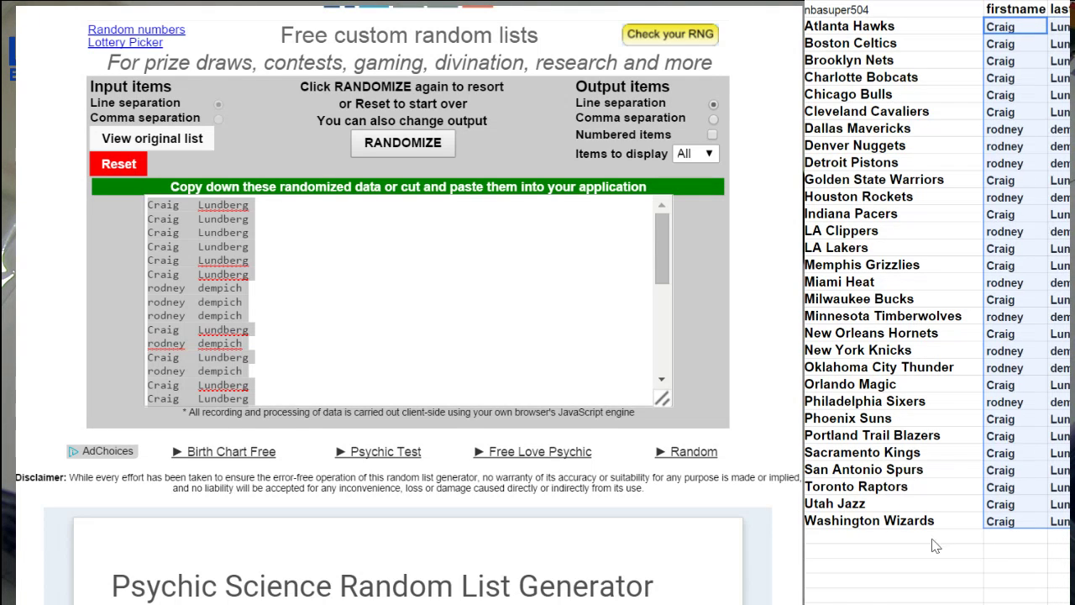
Reset the generator and shuffle the name list again twice more
{"action": "left_click", "coordinate": [117, 165]}
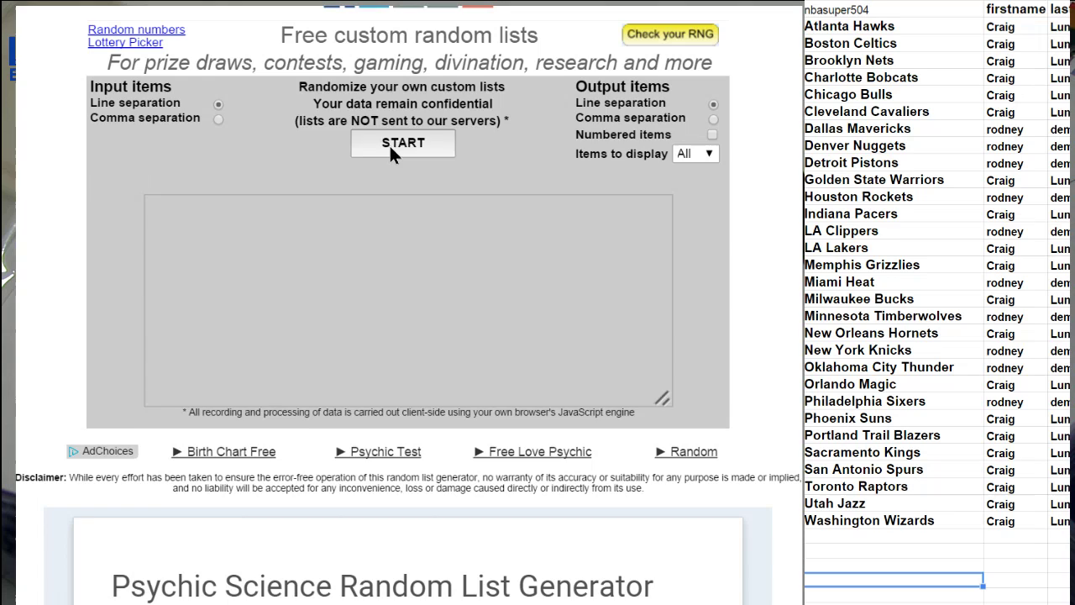
{"action": "left_click", "coordinate": [403, 142]}
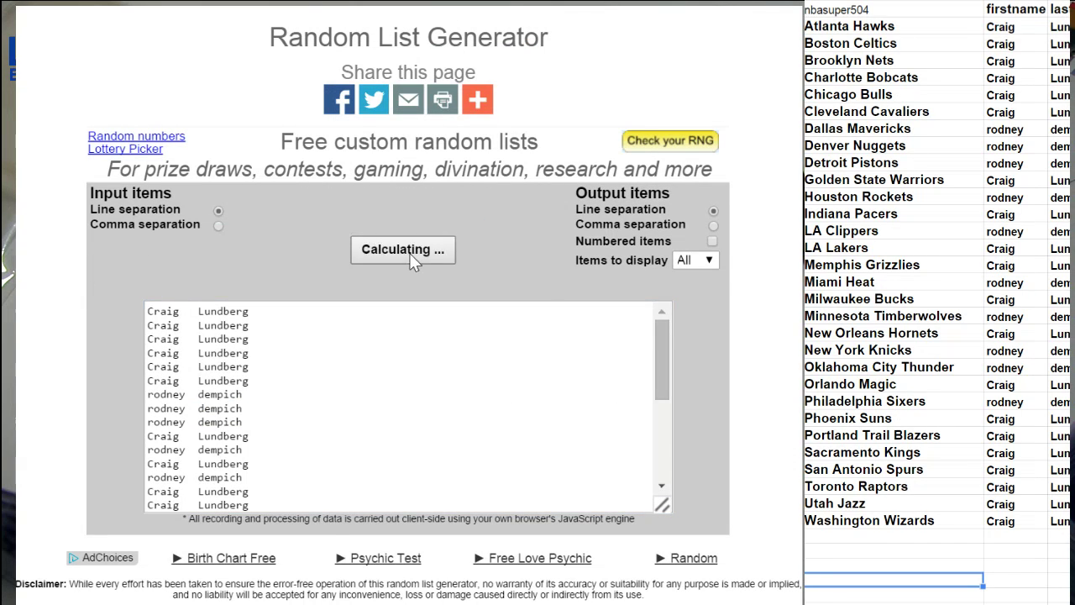
{"action": "left_click", "coordinate": [403, 249]}
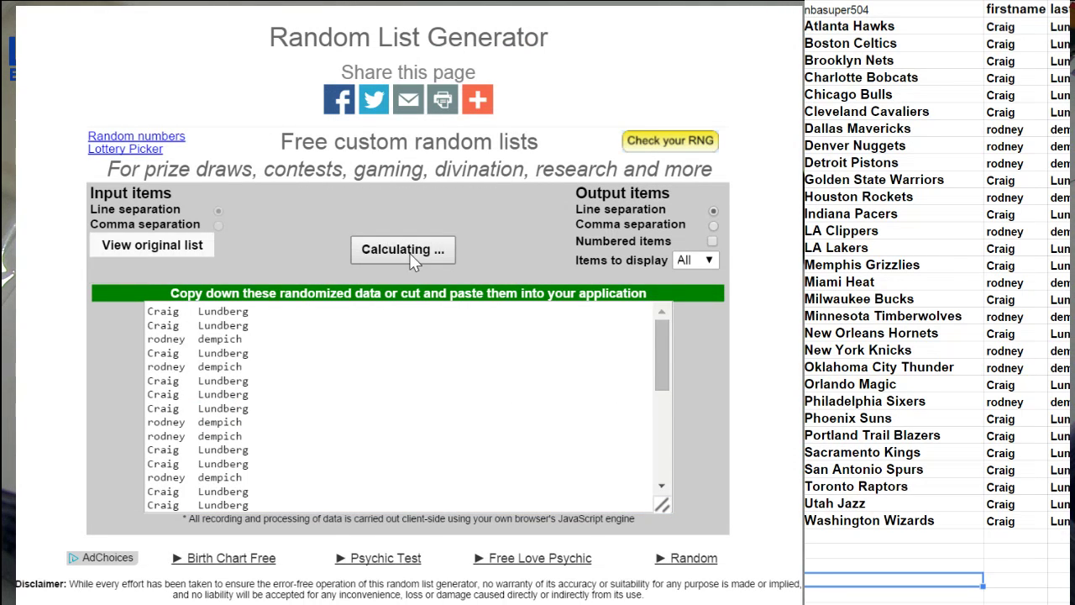
{"action": "left_click", "coordinate": [404, 248]}
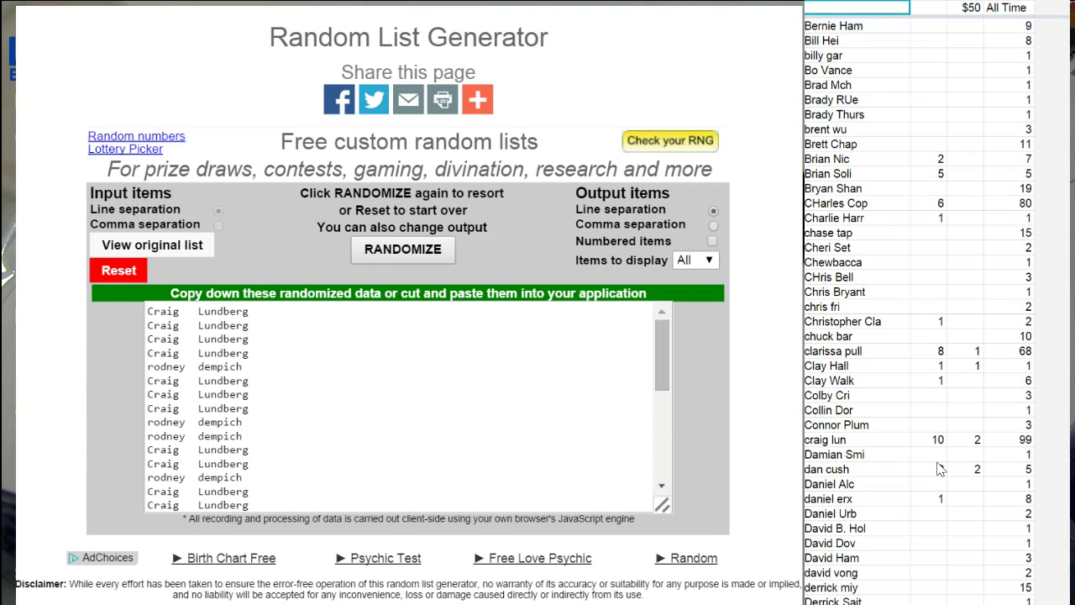
Switch to the break-list sheet holding the team counts and Silver Pack entries
{"action": "left_click", "coordinate": [932, 439]}
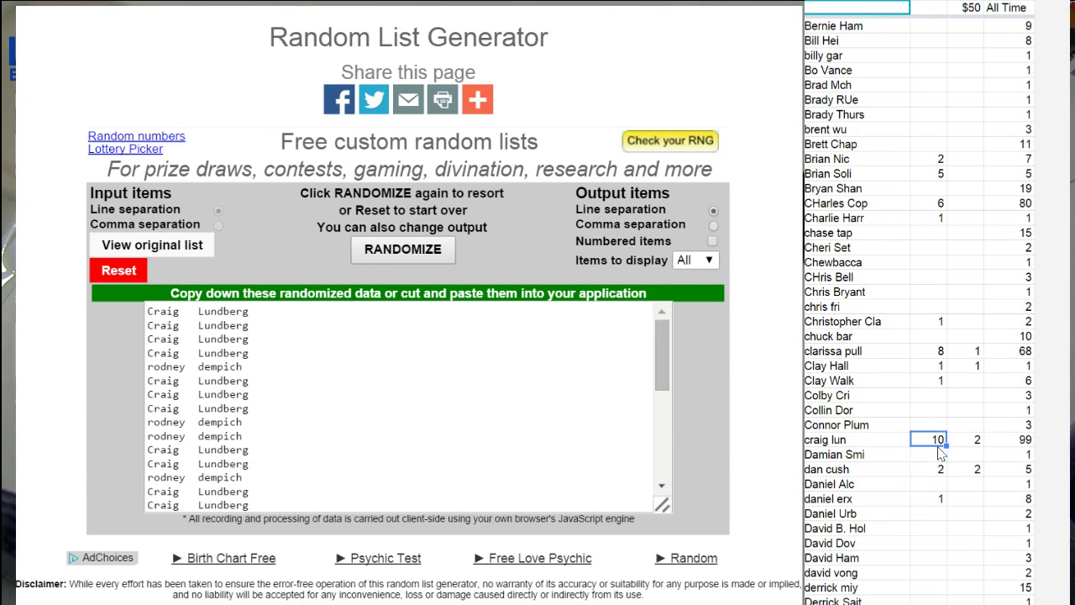
{"action": "left_click", "coordinate": [1023, 440]}
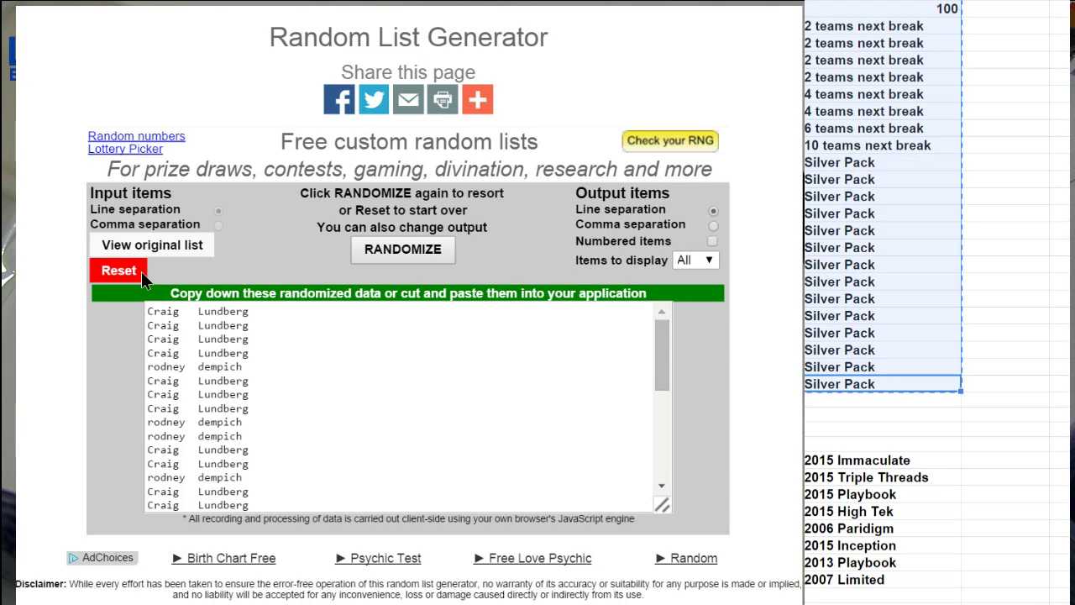
{"action": "left_click", "coordinate": [118, 269]}
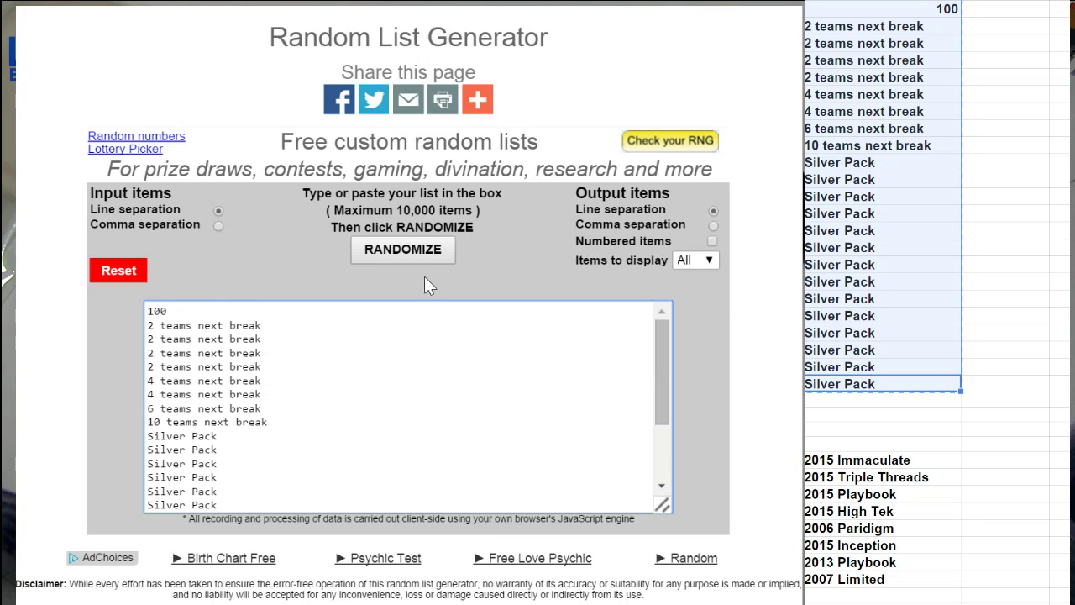
{"action": "left_click", "coordinate": [403, 249]}
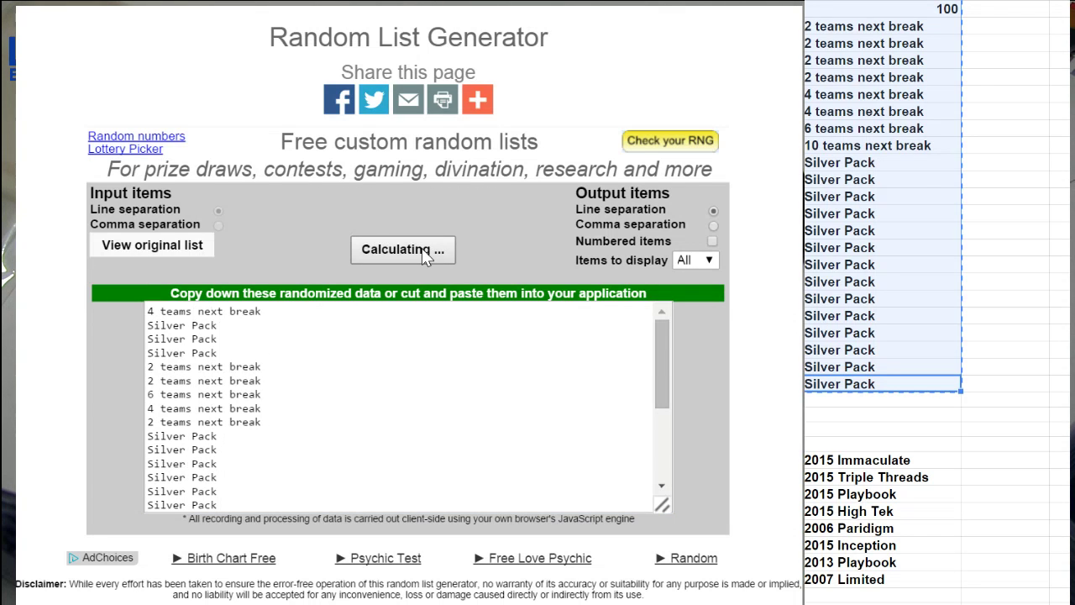
{"action": "left_click", "coordinate": [403, 249]}
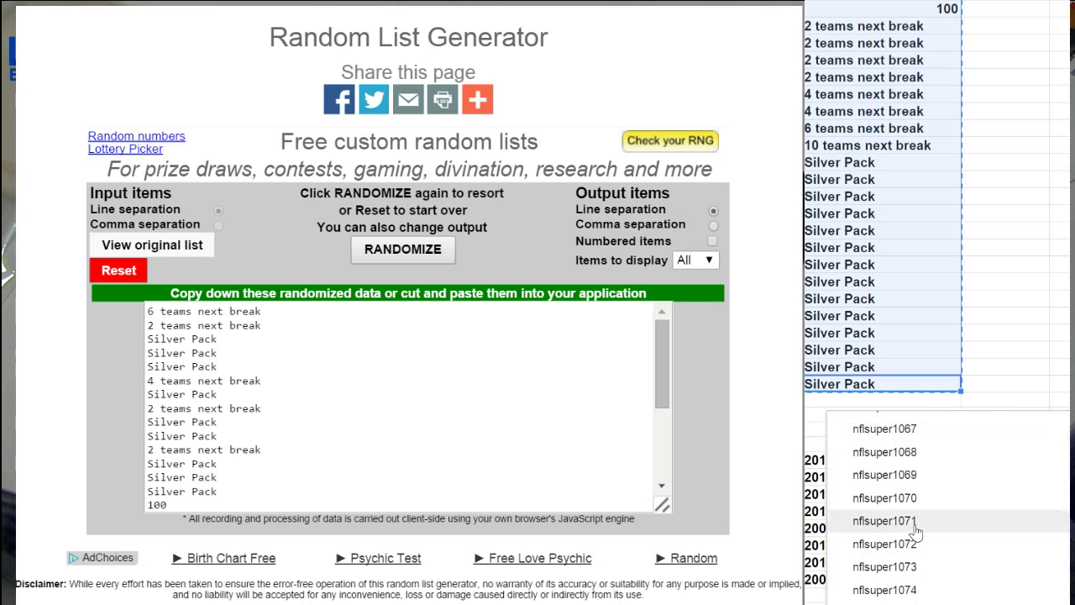
{"action": "scroll", "scroll_direction": "down", "scroll_amount": 3}
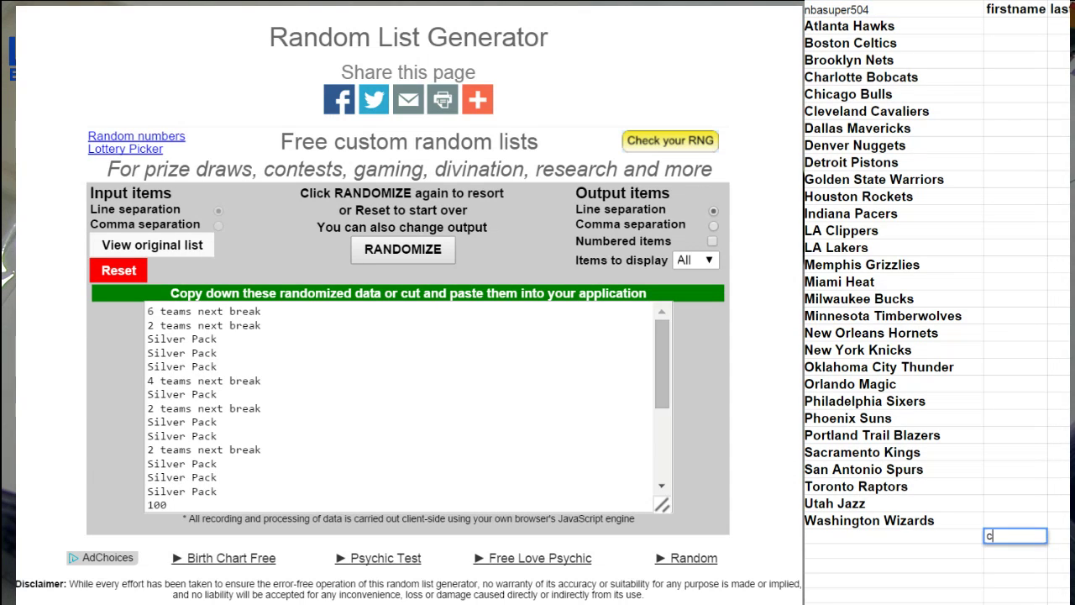
{"action": "type", "text": "craig lun"}
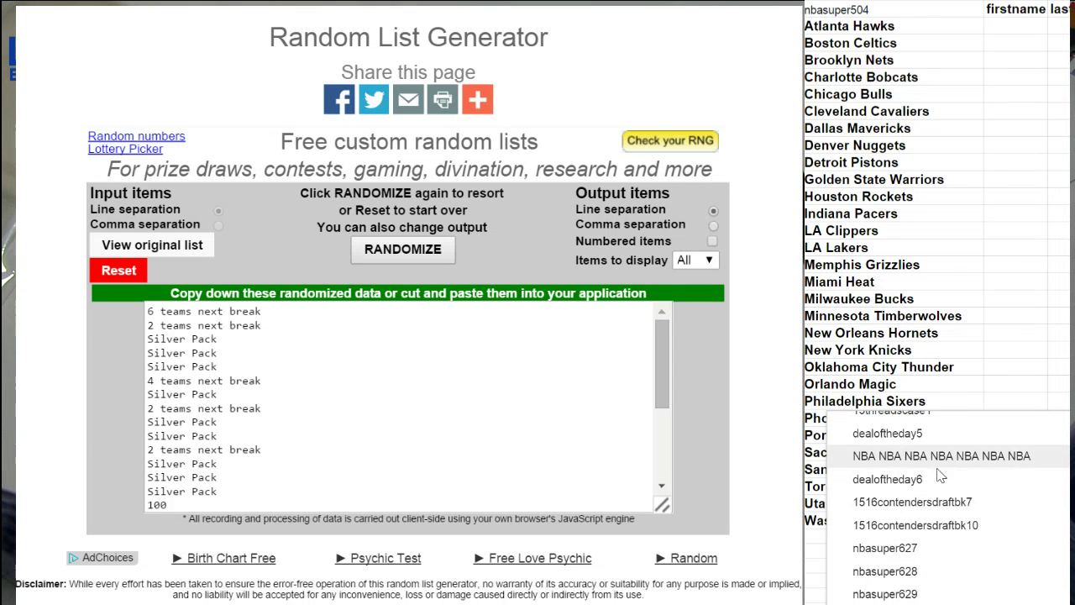
Load the product list (National Treasures, Stadium Club, Select) and shuffle it twice
{"action": "left_click", "coordinate": [887, 479]}
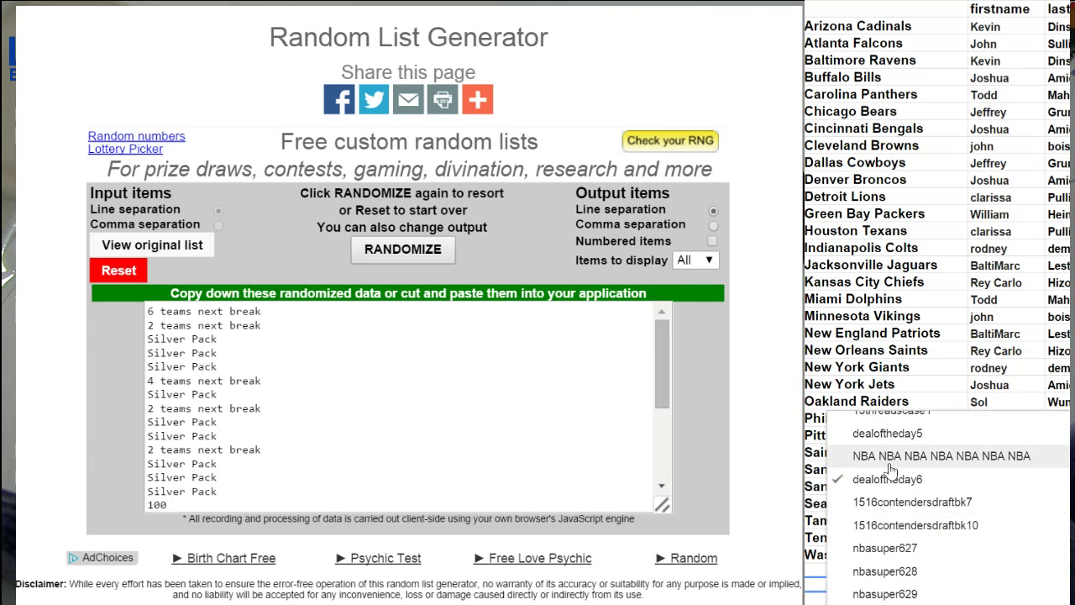
{"action": "left_click", "coordinate": [118, 269]}
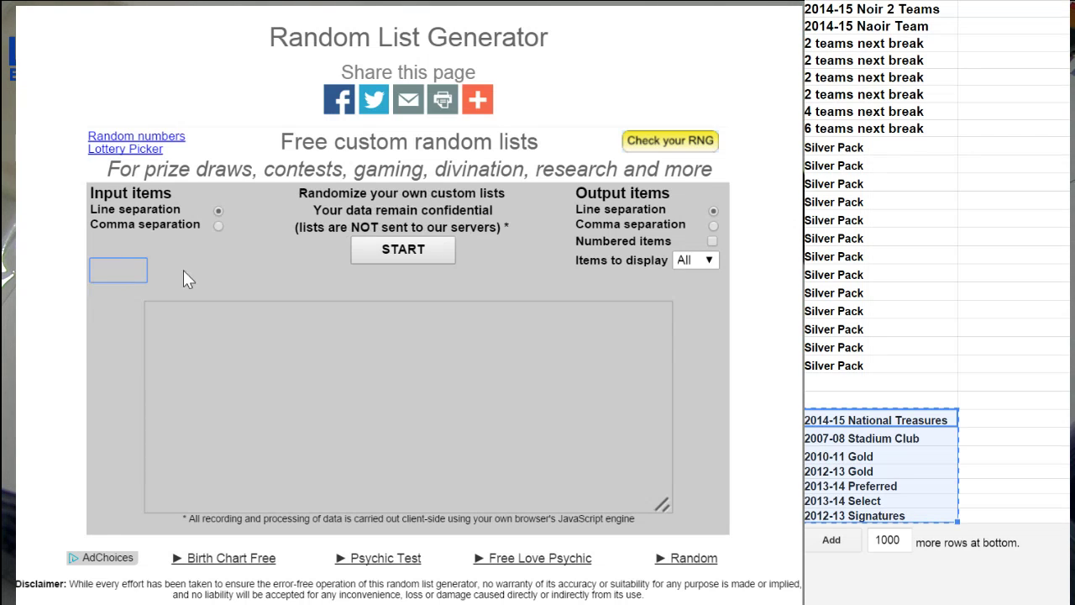
{"action": "left_click", "coordinate": [403, 249]}
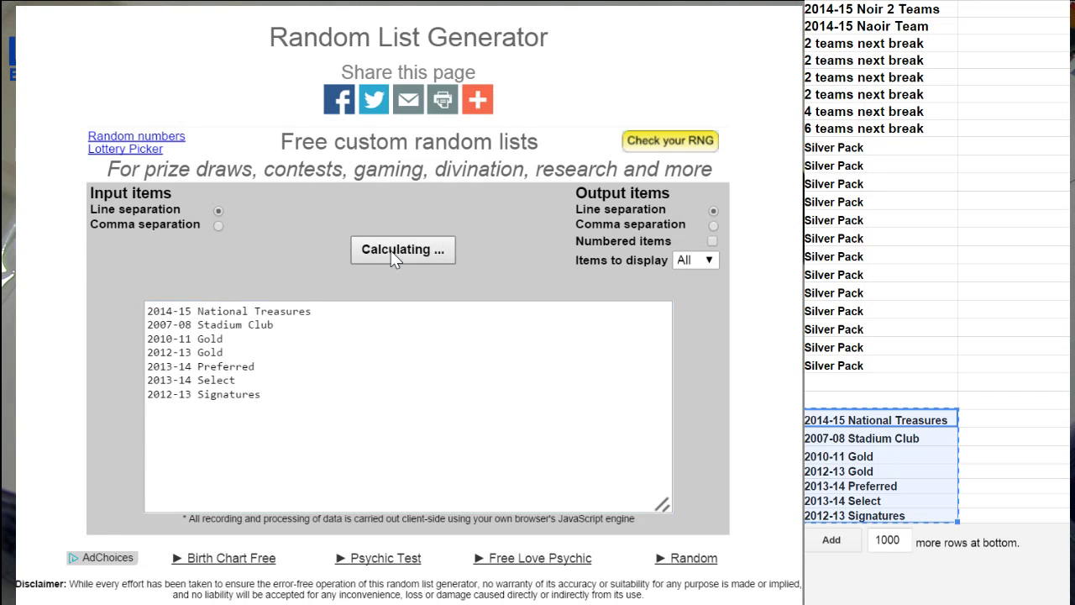
{"action": "left_click", "coordinate": [403, 249]}
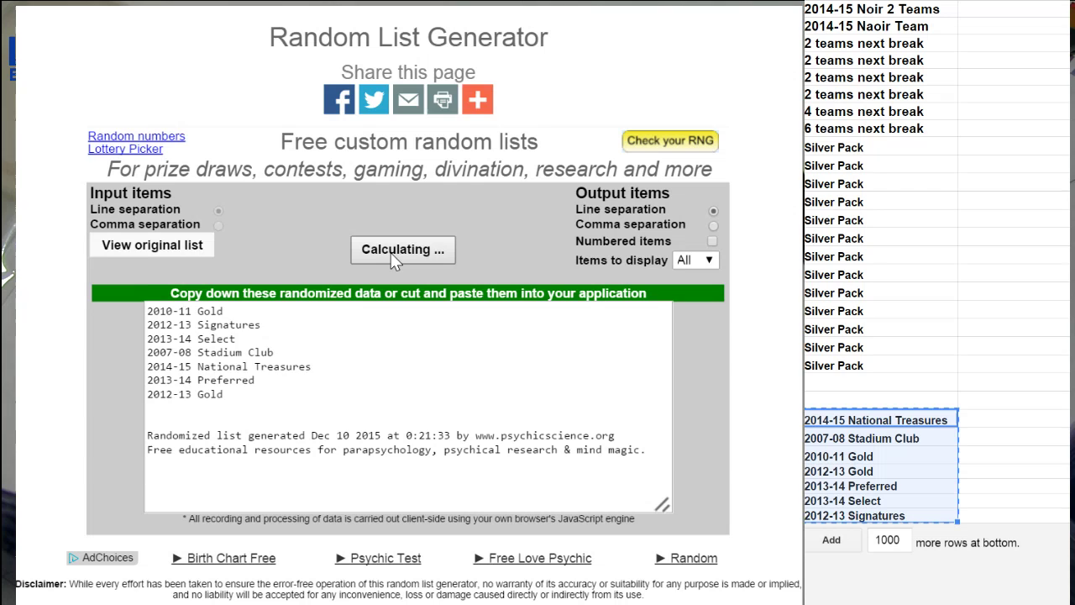
{"action": "left_click", "coordinate": [404, 249]}
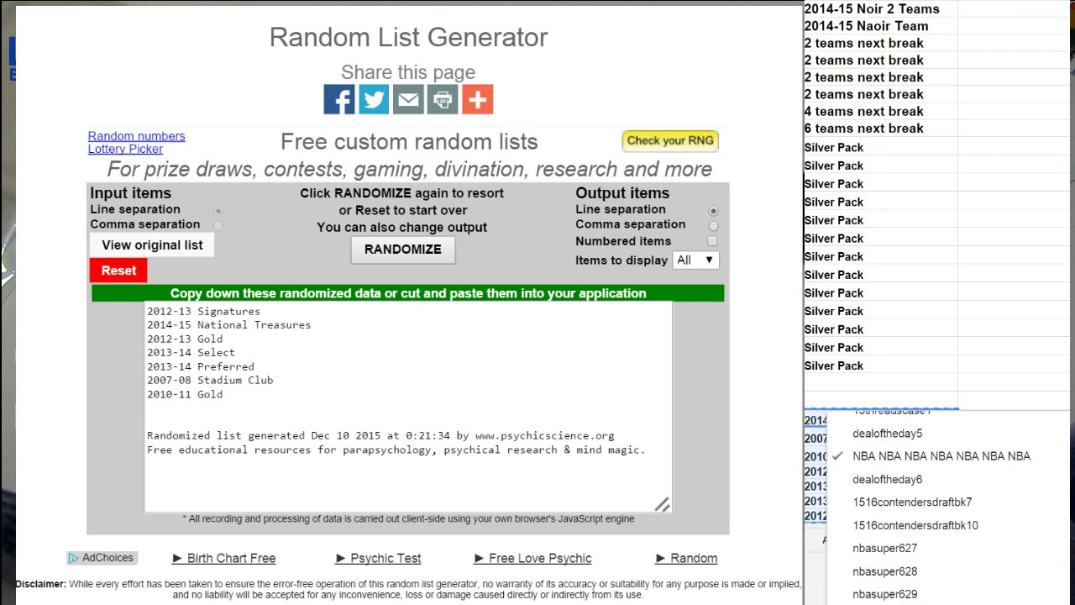